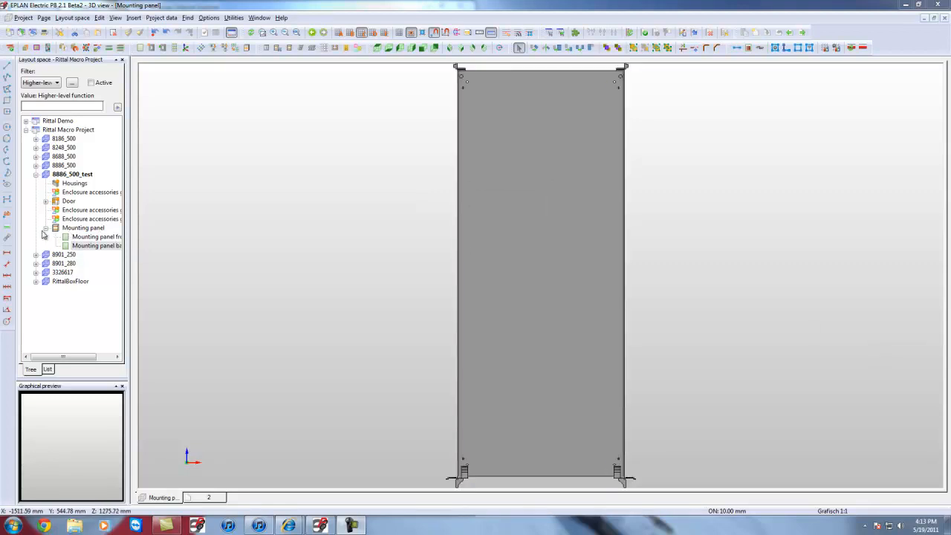
# Collapse the Mounting panel entries so the full 8886_500_test enclosure displays.
pyautogui.click(74, 184)
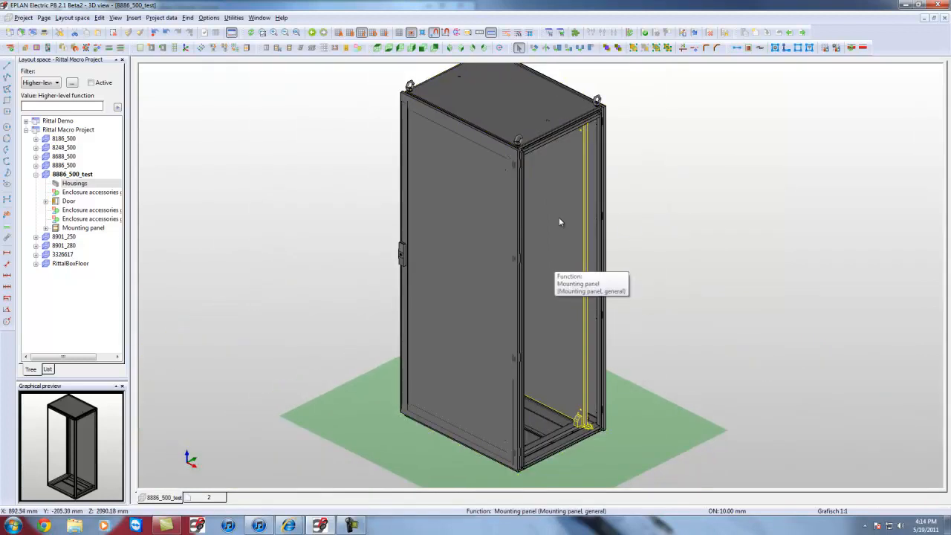
pyautogui.moveTo(644, 328)
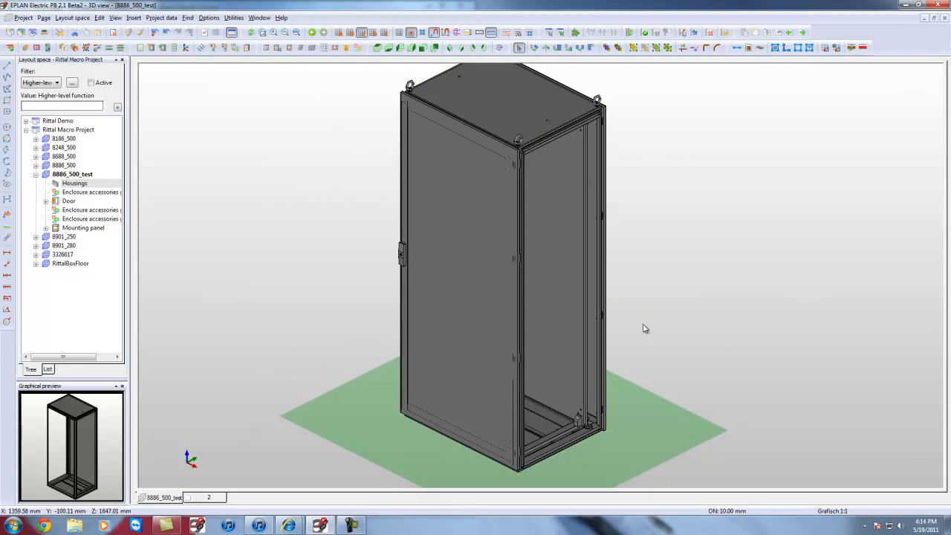
pyautogui.moveTo(598, 296)
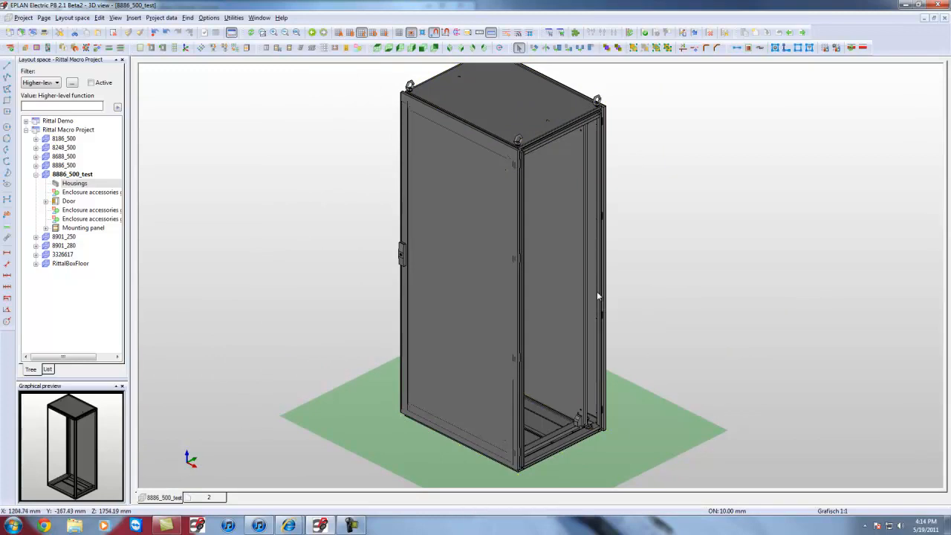
pyautogui.moveTo(592, 273)
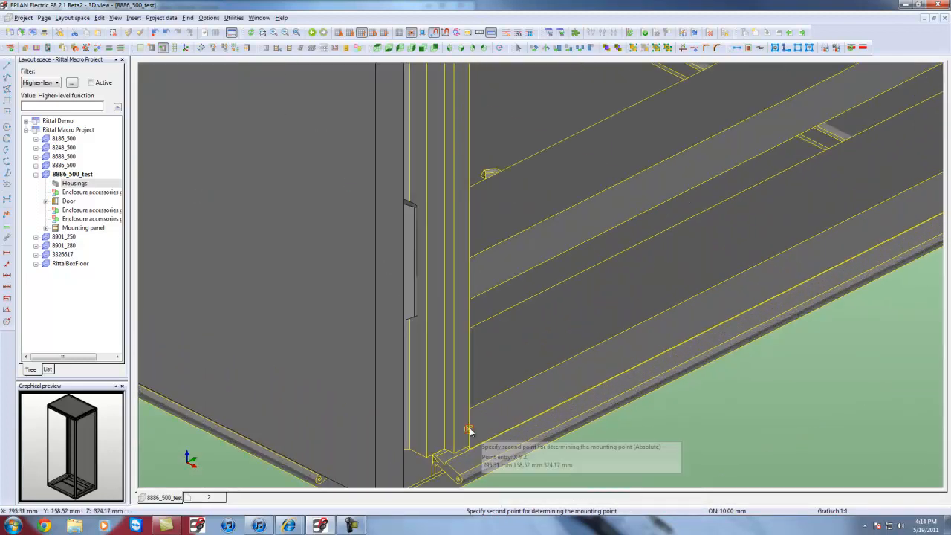
# Place mounting point M1, 'Side Cover Right', with direction Left.
pyautogui.click(468, 429)
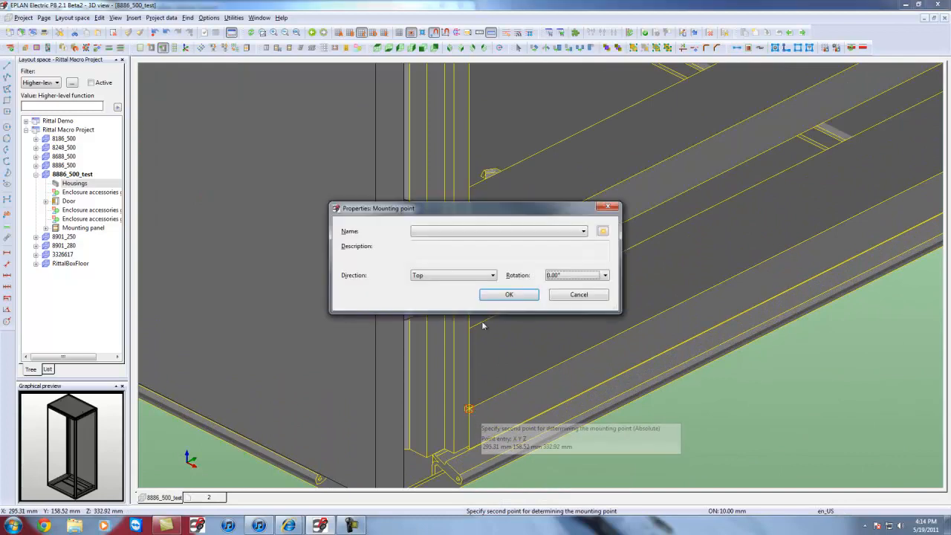
pyautogui.click(583, 231)
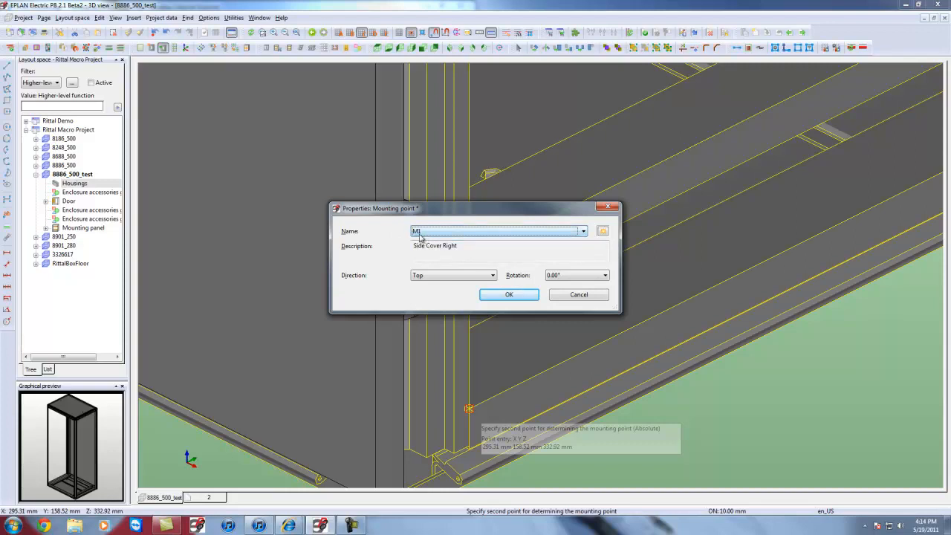
pyautogui.moveTo(602, 231)
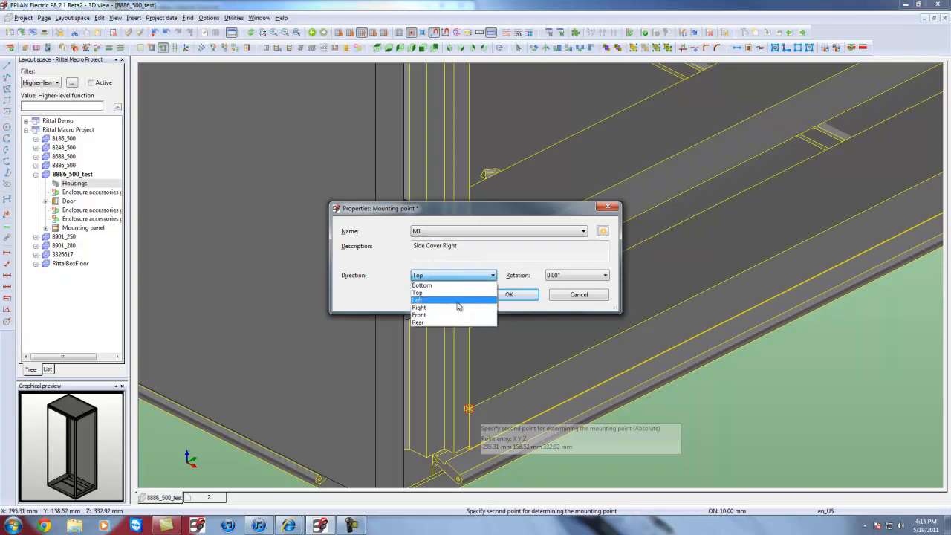
pyautogui.click(418, 299)
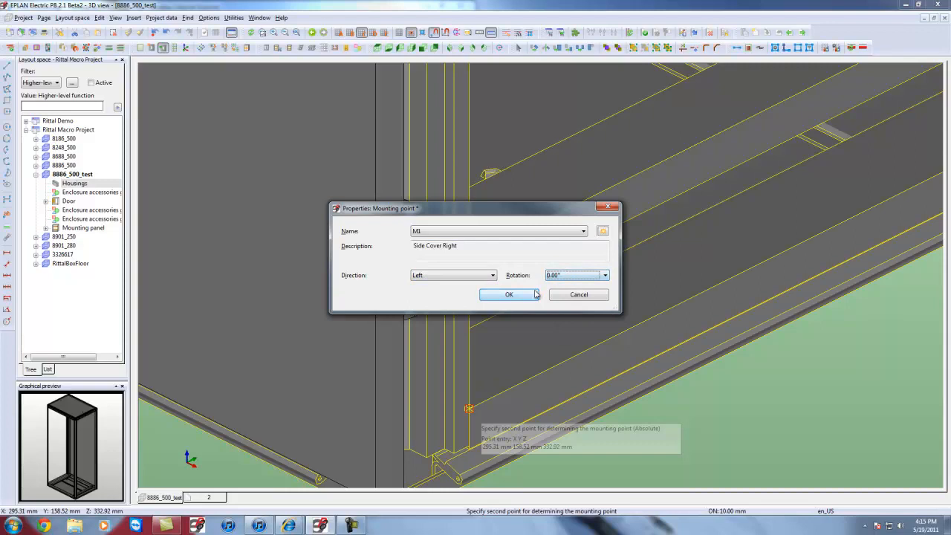
pyautogui.moveTo(465, 299)
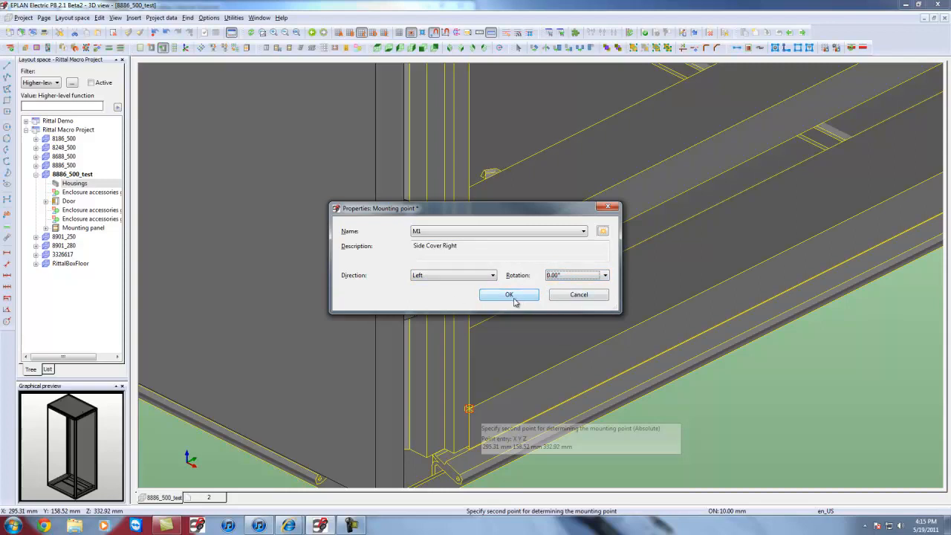
pyautogui.click(509, 294)
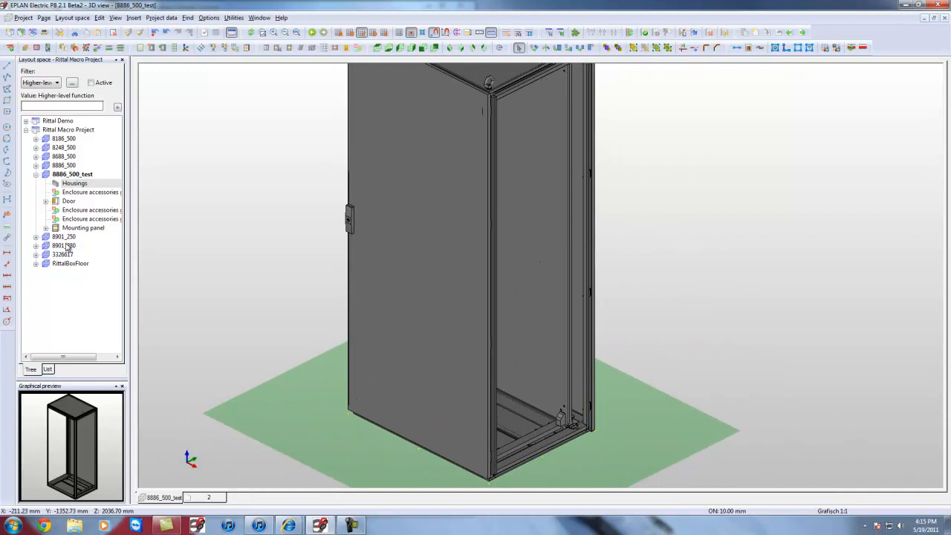
pyautogui.click(63, 138)
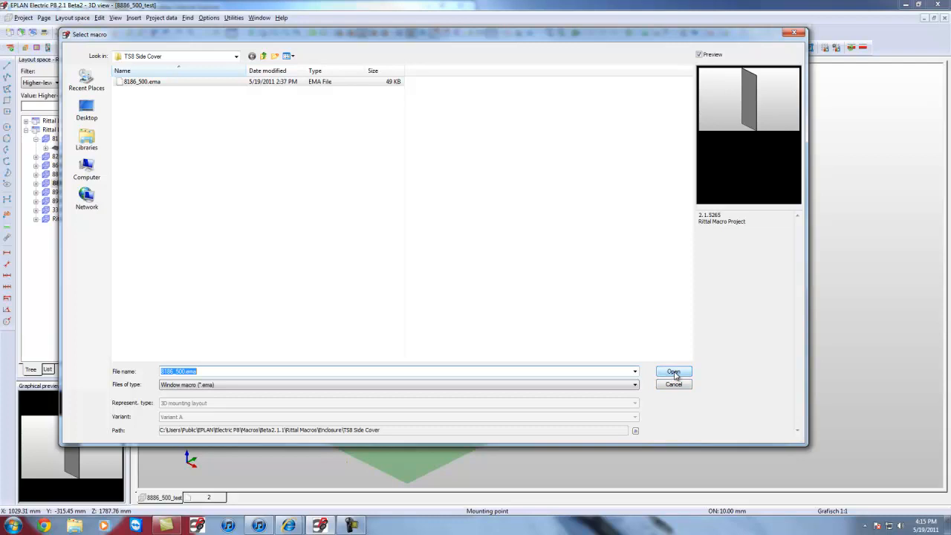
# Open the 8186_500.ema macro from the TS8 Side Cover folder.
pyautogui.click(672, 371)
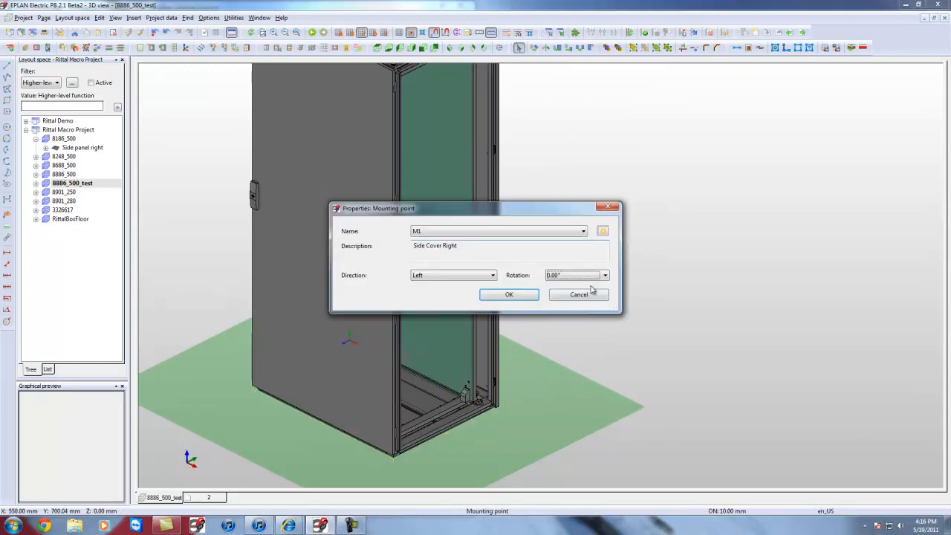
# Set the M1 mounting point rotation to 90.00°.
pyautogui.click(605, 275)
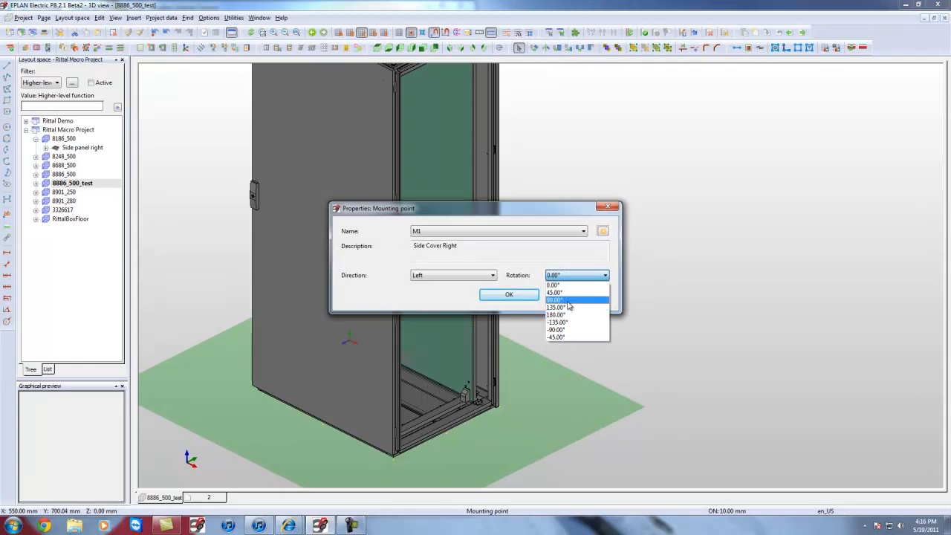
pyautogui.click(508, 294)
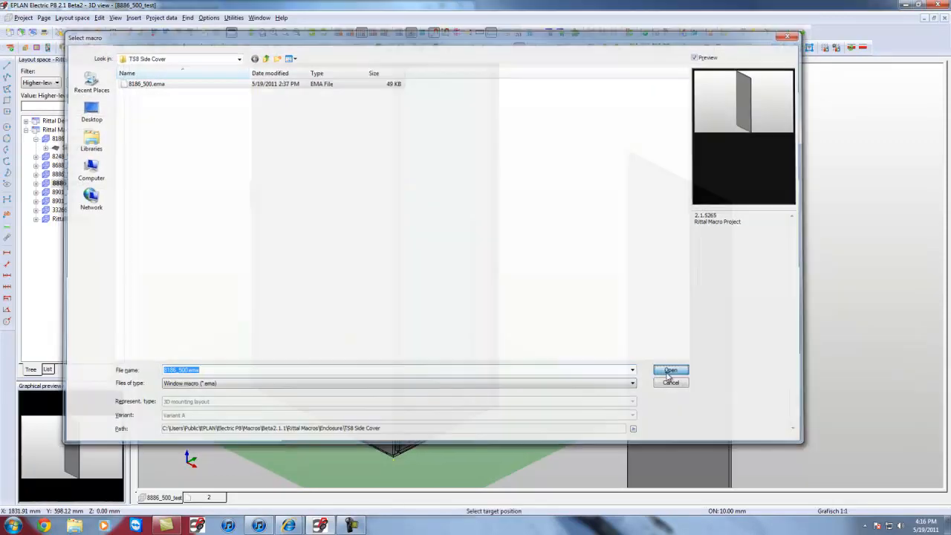
# Insert 8186_500.ema with Number insertion mode on M1, then orbit to inspect.
pyautogui.click(669, 370)
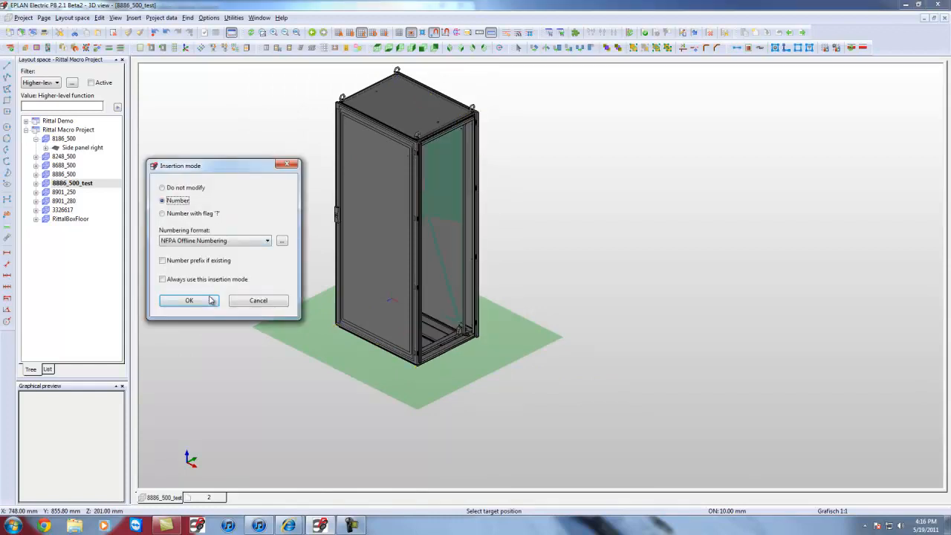
pyautogui.click(188, 300)
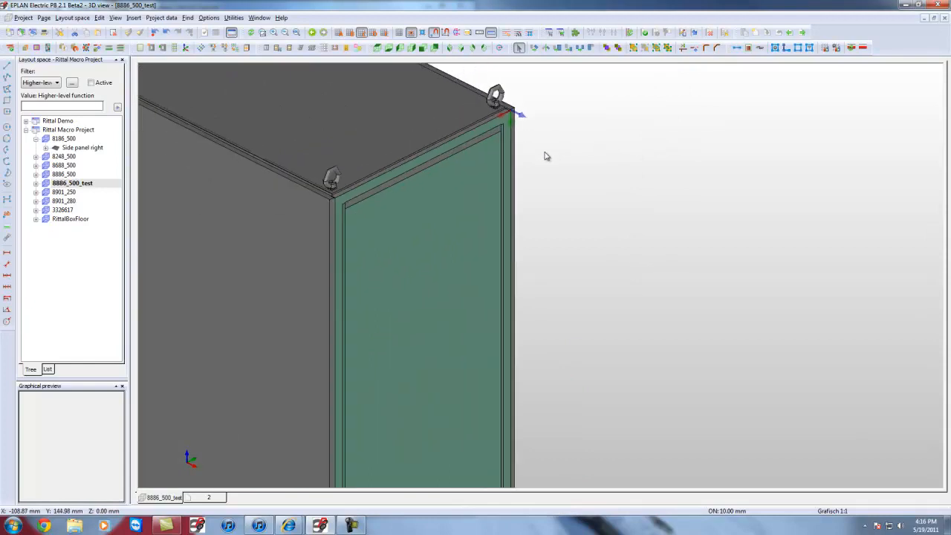
pyautogui.moveTo(546, 156); pyautogui.dragTo(583, 215)
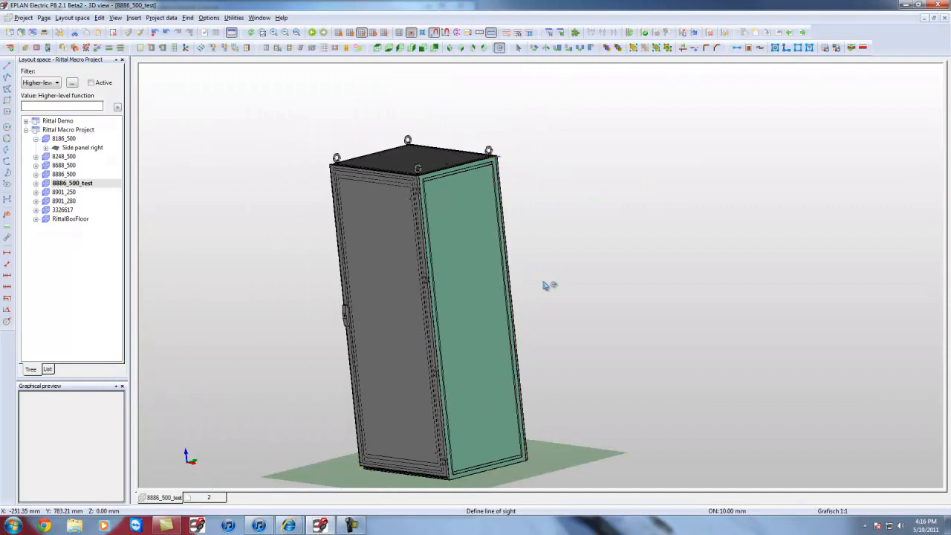
pyautogui.moveTo(490, 325)
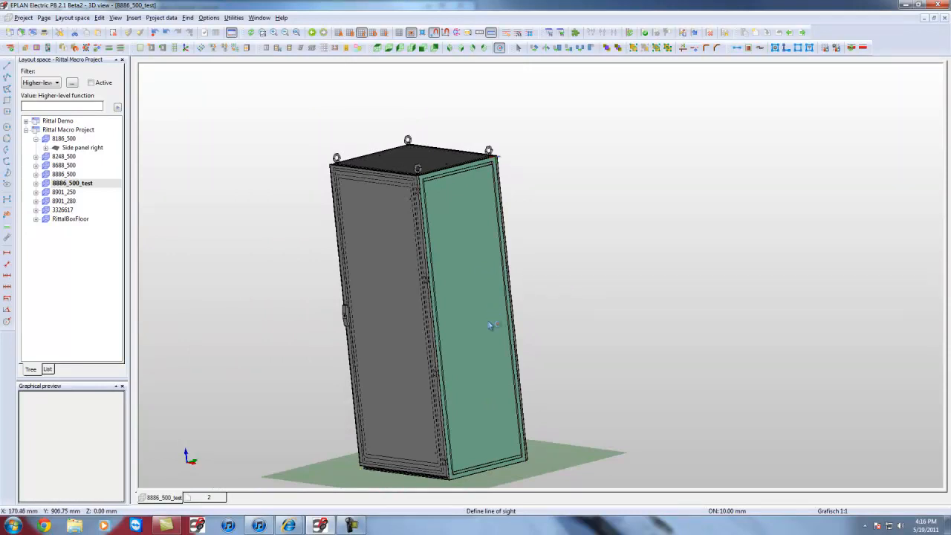
pyautogui.moveTo(387, 197)
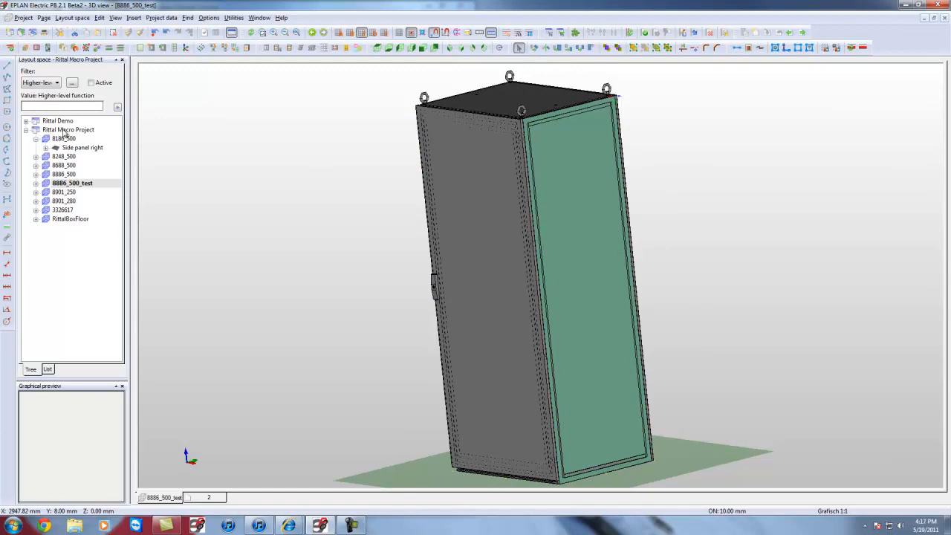
# Select Rittal Macro Project and open Utilities > Generate macros.
pyautogui.click(68, 129)
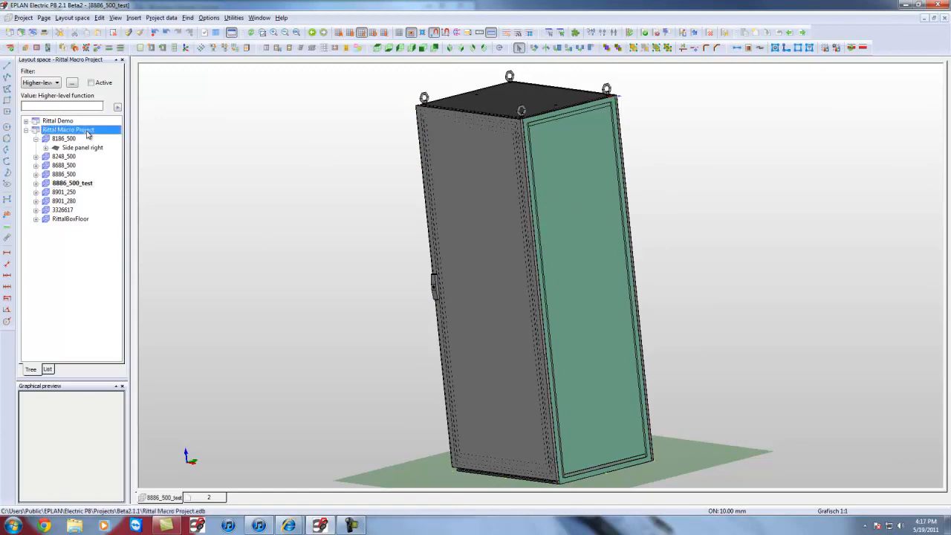
pyautogui.click(67, 129)
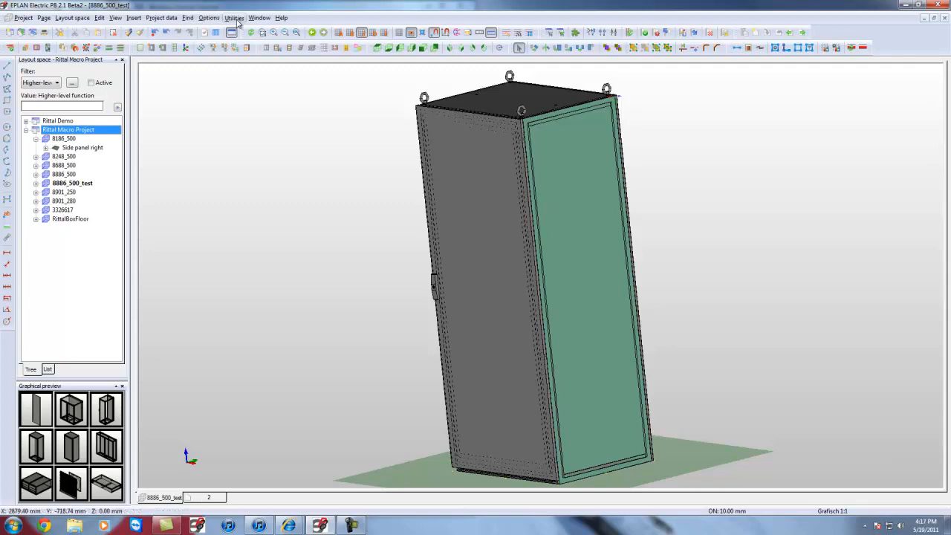
pyautogui.click(234, 17)
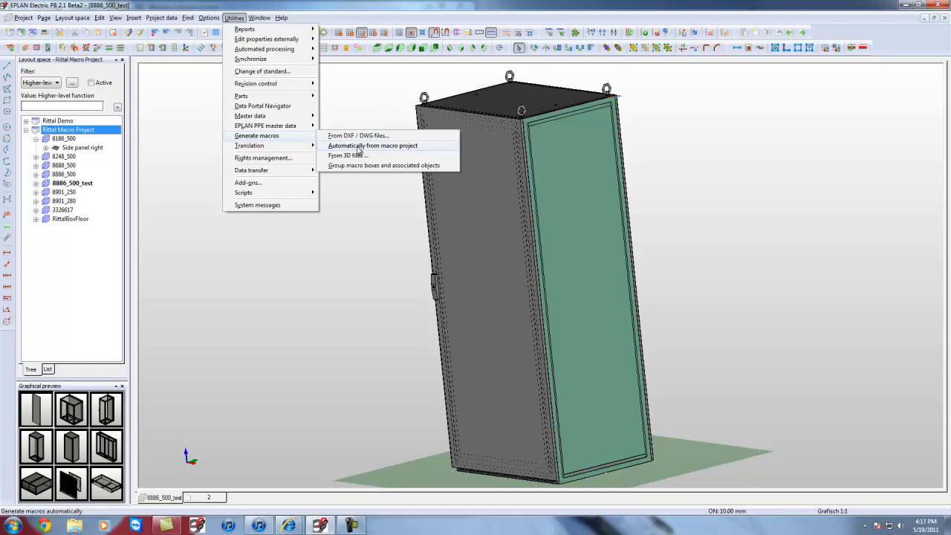
pyautogui.moveTo(531, 236)
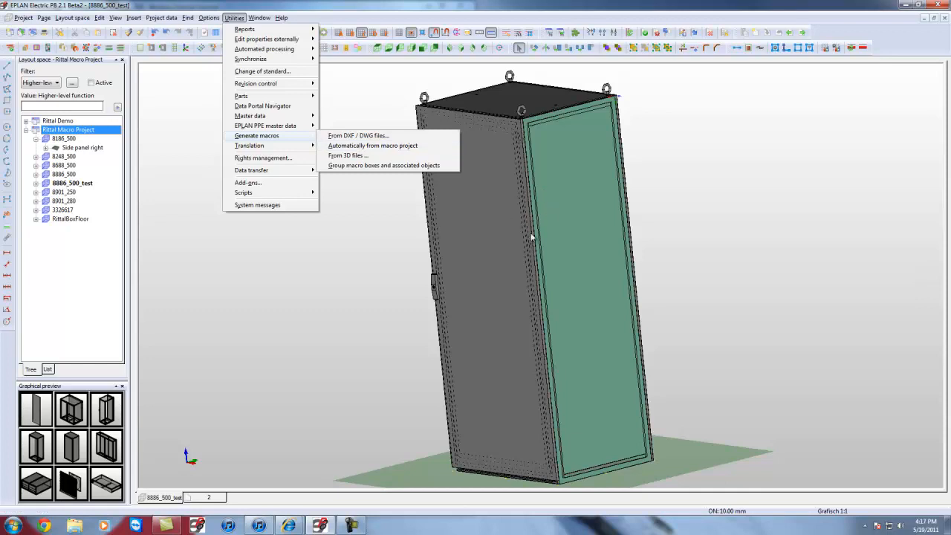